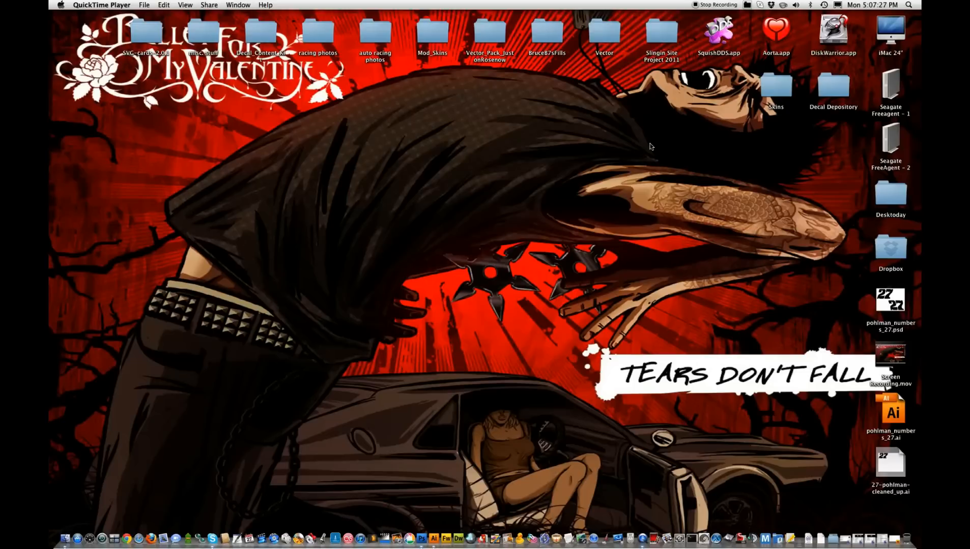
{"action": "mouse_move", "coordinate": [792, 337]}
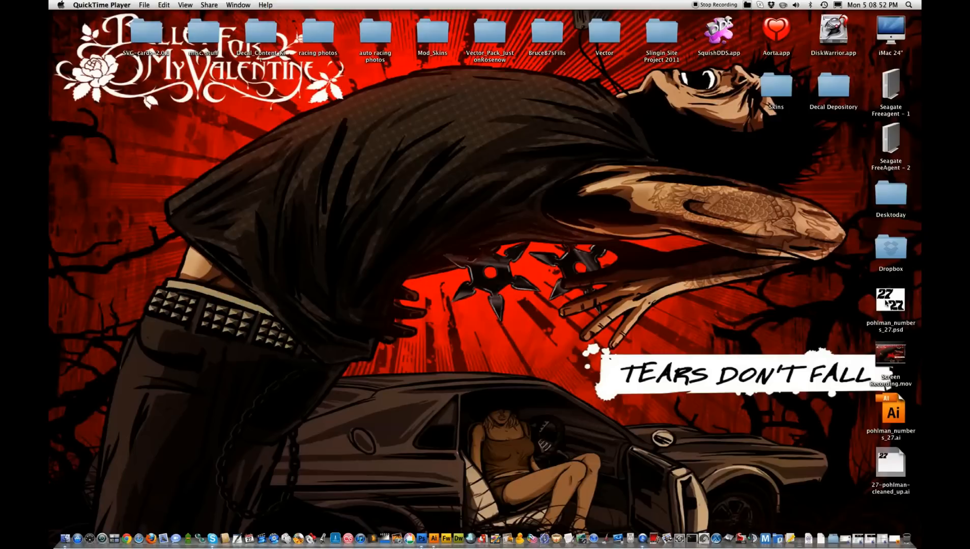
Load the 27 numbers PSD and select Shape 2, then Shape 1, in the Right side group.
{"action": "double_click", "coordinate": [890, 300]}
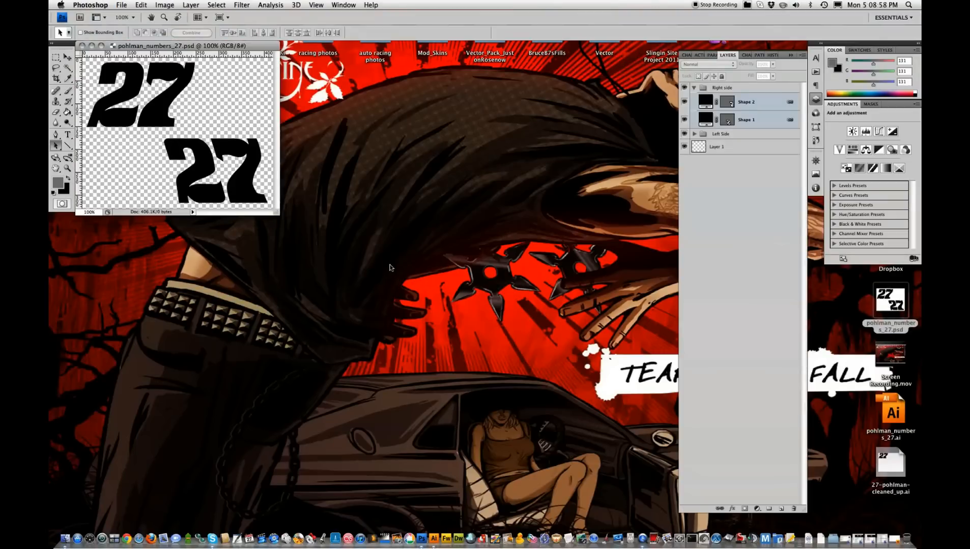
{"action": "mouse_move", "coordinate": [246, 189]}
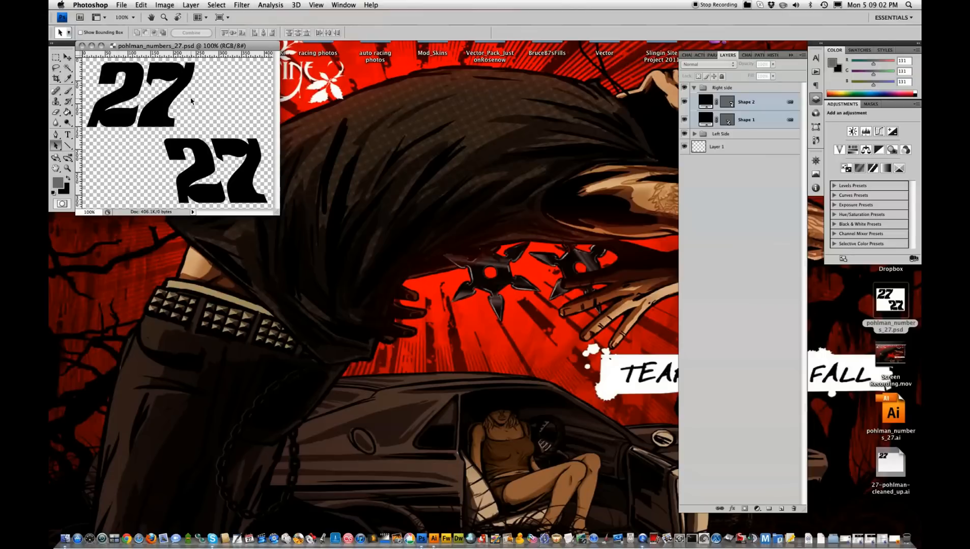
{"action": "mouse_move", "coordinate": [200, 96]}
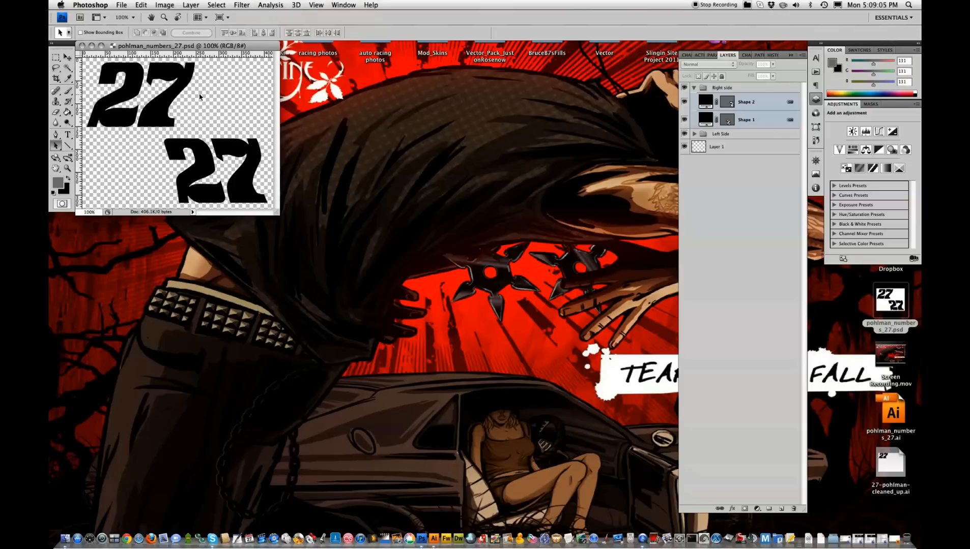
{"action": "mouse_move", "coordinate": [230, 92]}
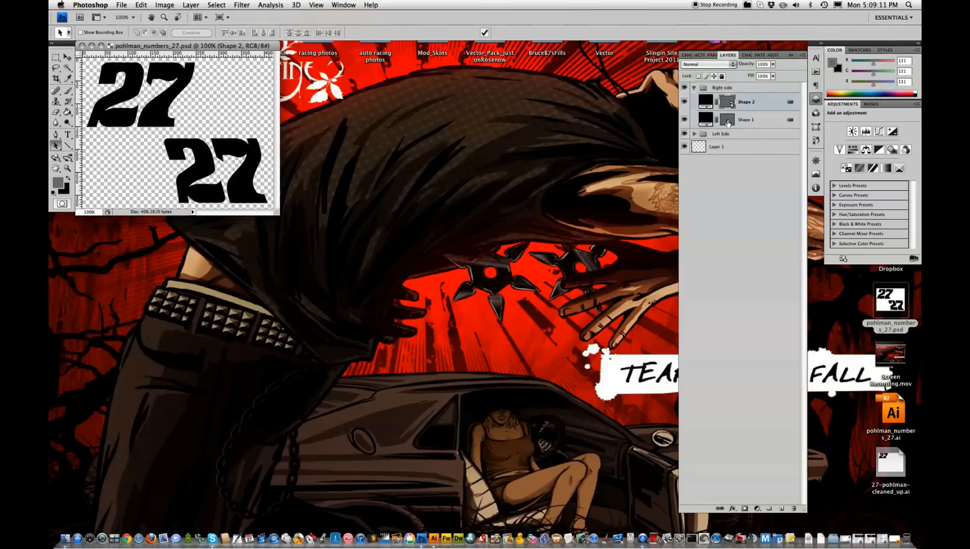
{"action": "left_click", "coordinate": [746, 121]}
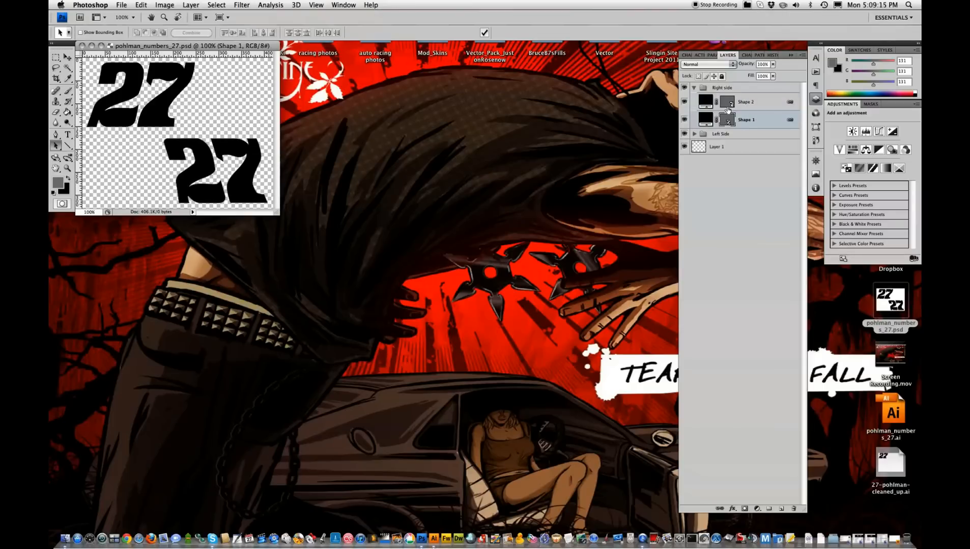
{"action": "left_click", "coordinate": [745, 102]}
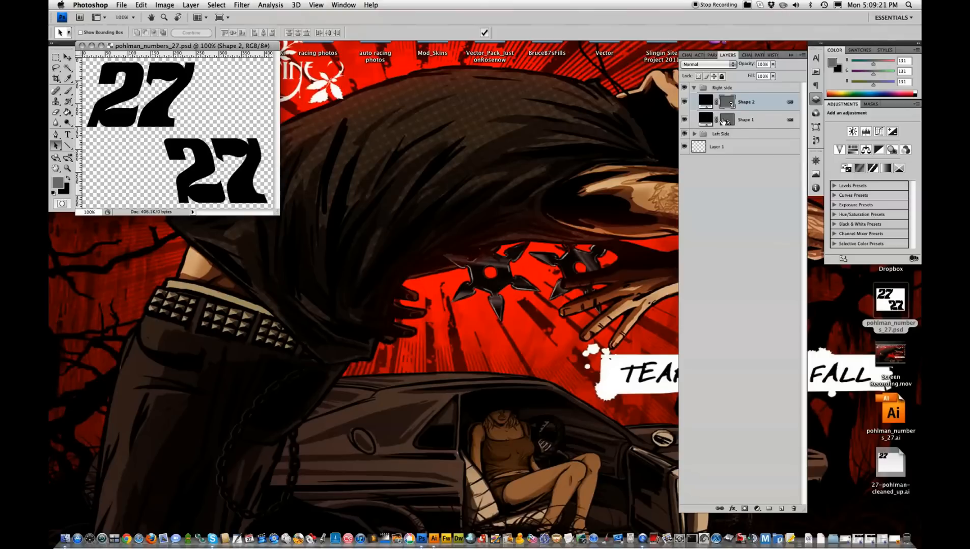
{"action": "mouse_move", "coordinate": [726, 120]}
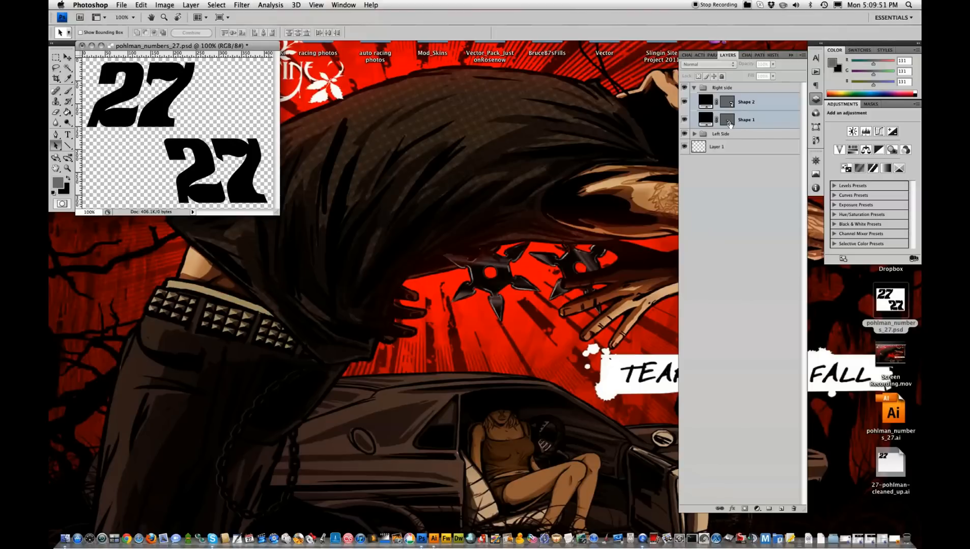
{"action": "left_click", "coordinate": [726, 119]}
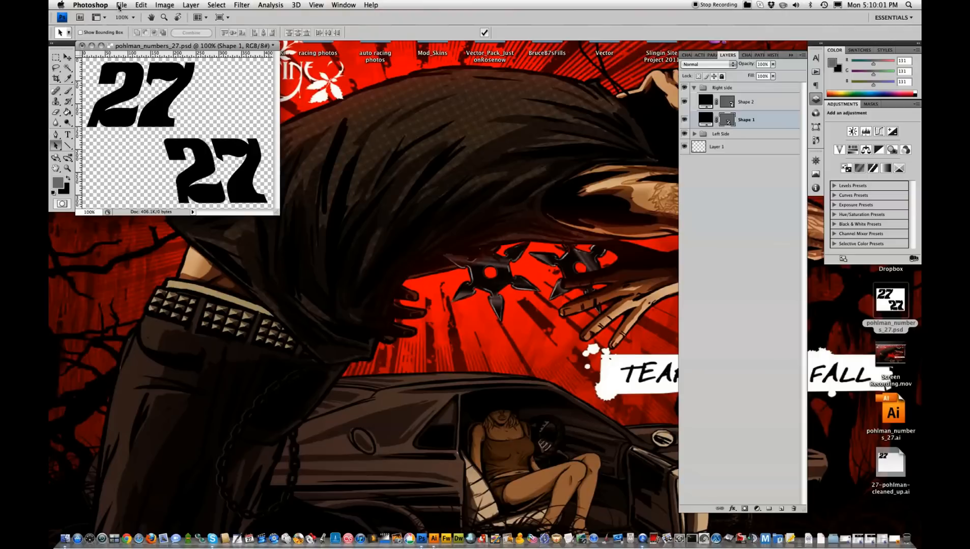
Reach Export > Paths to Illustrator from the File menu for the 27 shapes.
{"action": "left_click", "coordinate": [122, 5]}
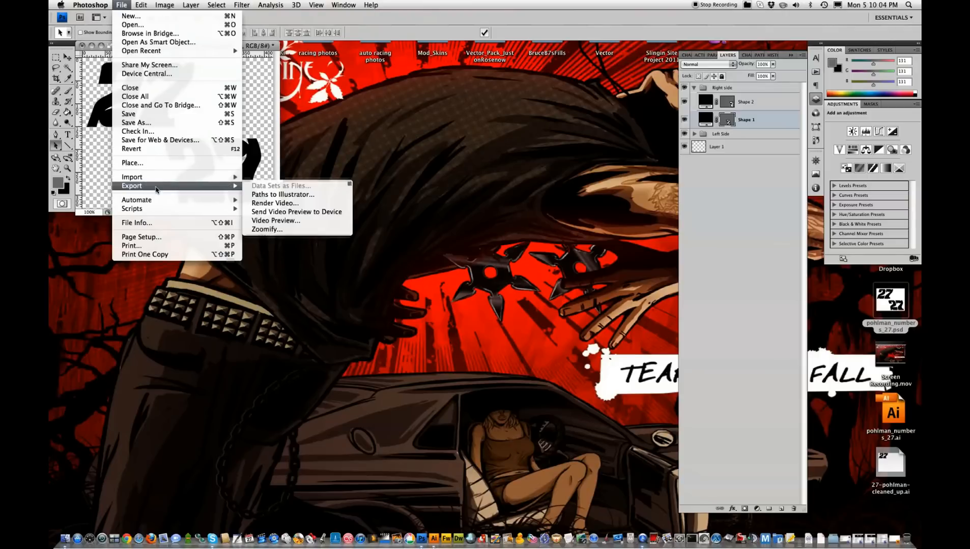
{"action": "mouse_move", "coordinate": [292, 194]}
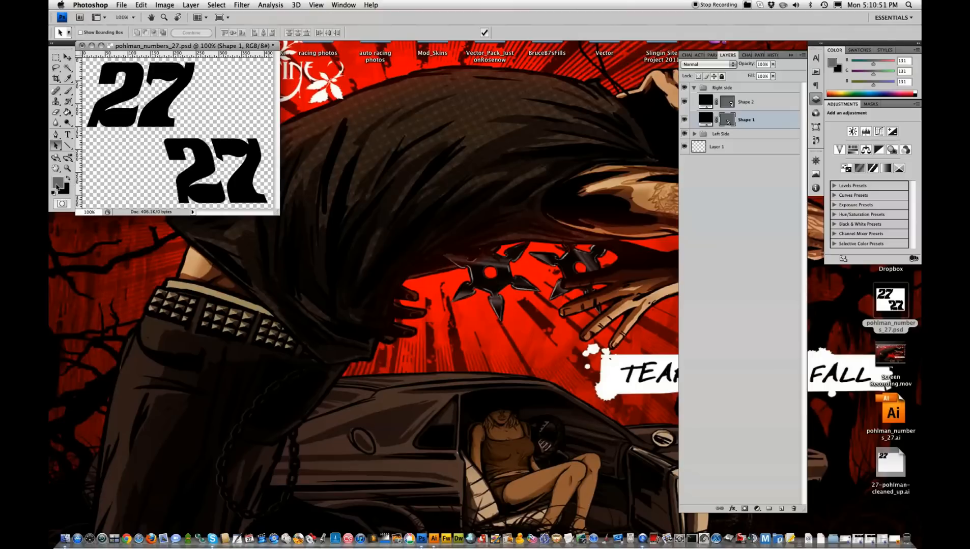
{"action": "mouse_move", "coordinate": [56, 183]}
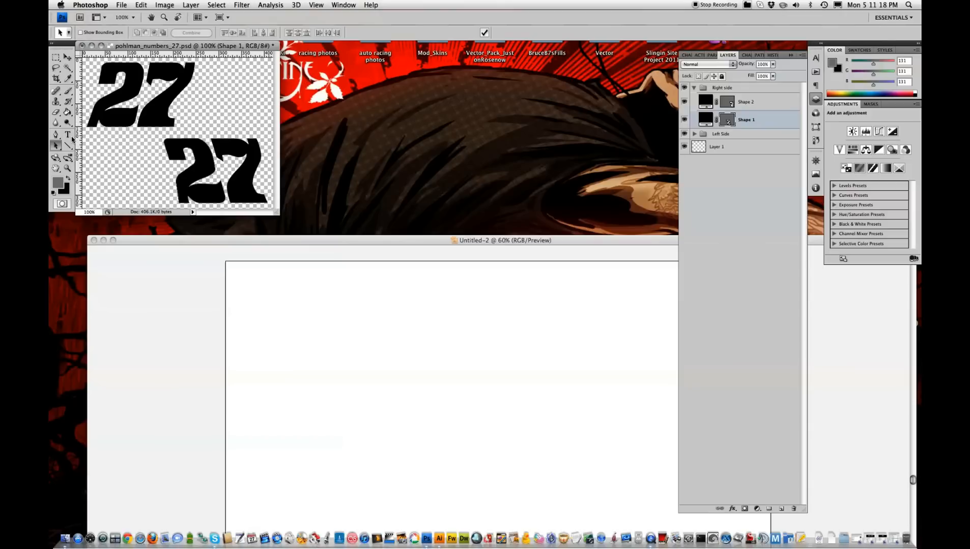
Expand the Left Side group and select its Shape 2 layer holding the 7 path.
{"action": "left_click", "coordinate": [55, 148]}
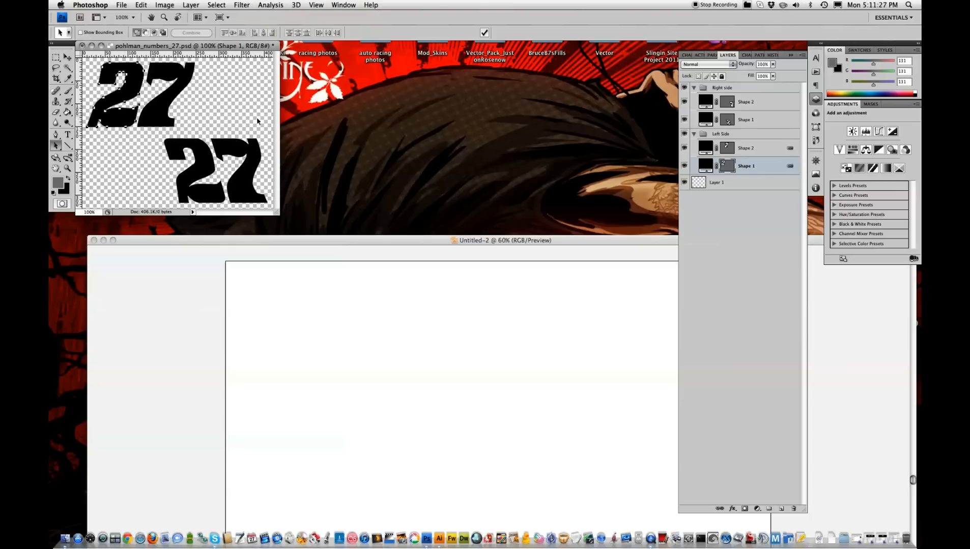
{"action": "left_click", "coordinate": [745, 148]}
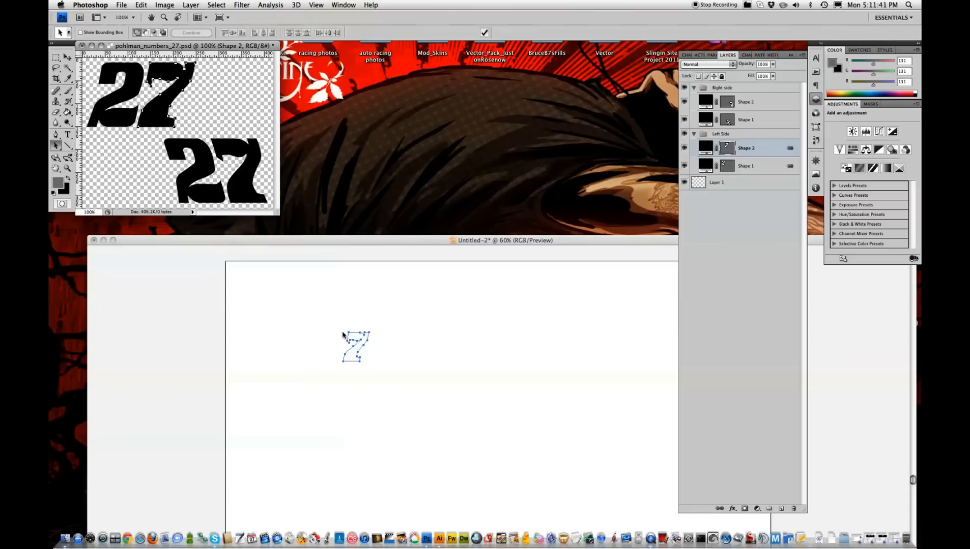
{"action": "mouse_move", "coordinate": [212, 259]}
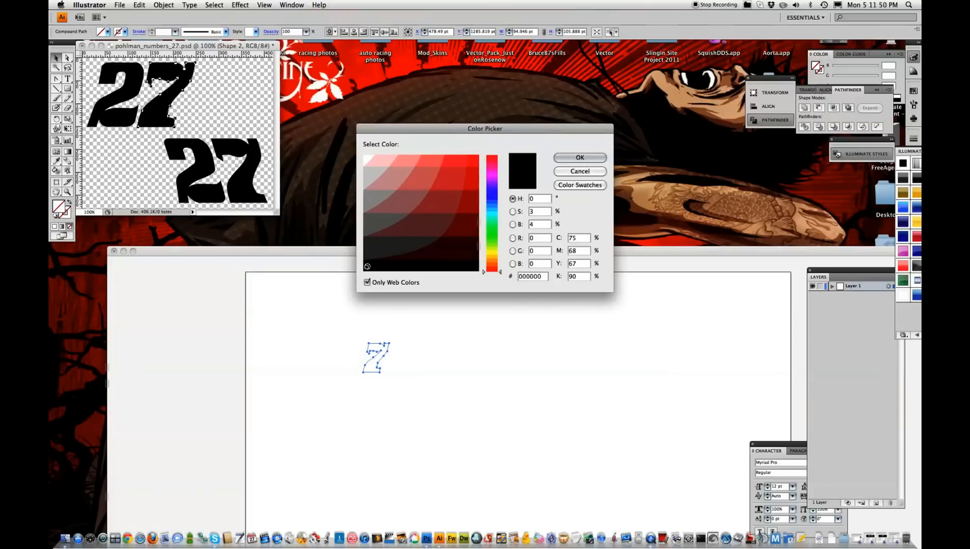
Fill the 2 with pure black #000000 via the Color Picker, then deselect it.
{"action": "left_click", "coordinate": [580, 157]}
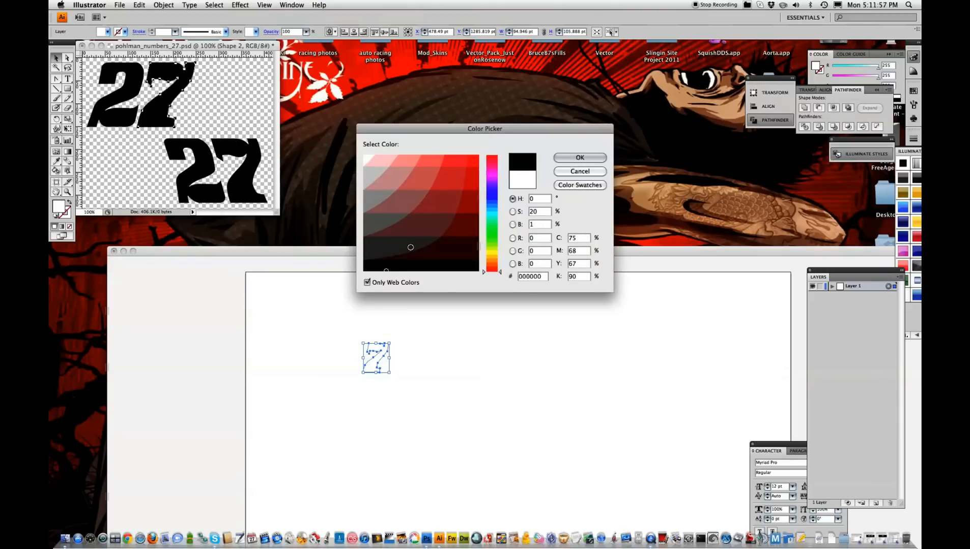
{"action": "left_click", "coordinate": [580, 157]}
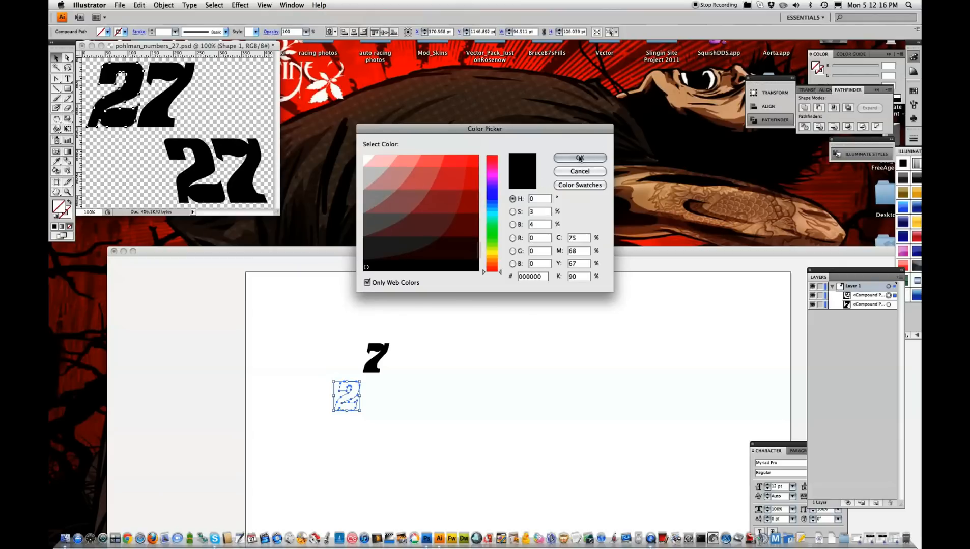
{"action": "left_click", "coordinate": [580, 157]}
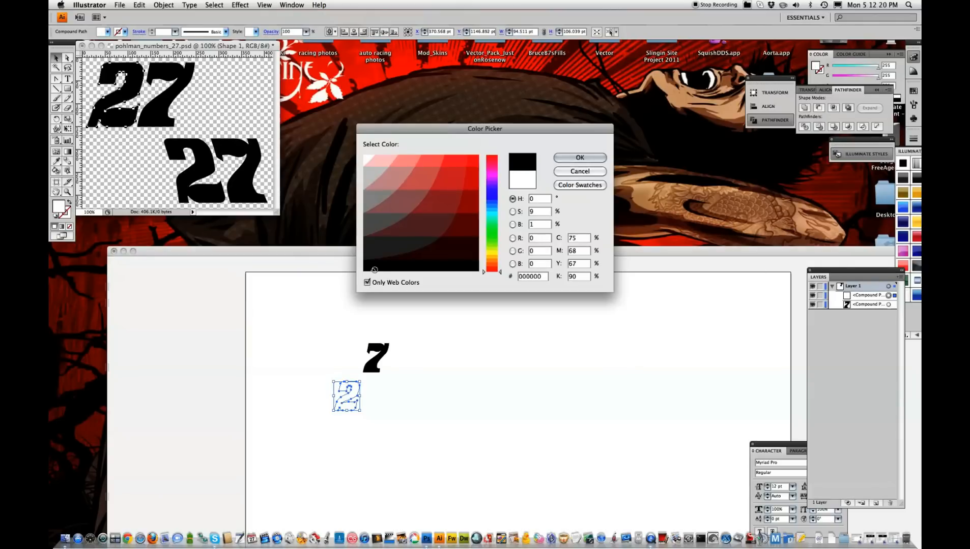
{"action": "left_click", "coordinate": [579, 158]}
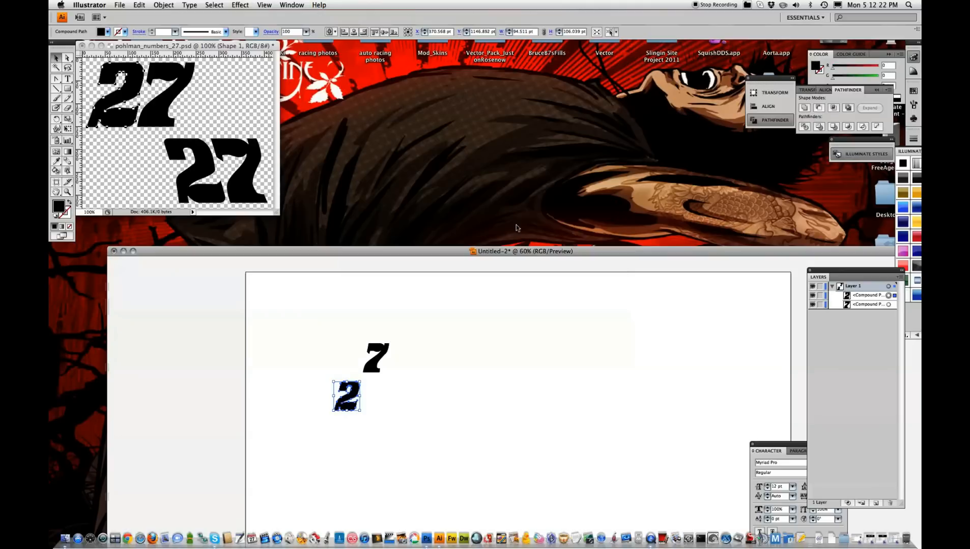
{"action": "left_click", "coordinate": [383, 394]}
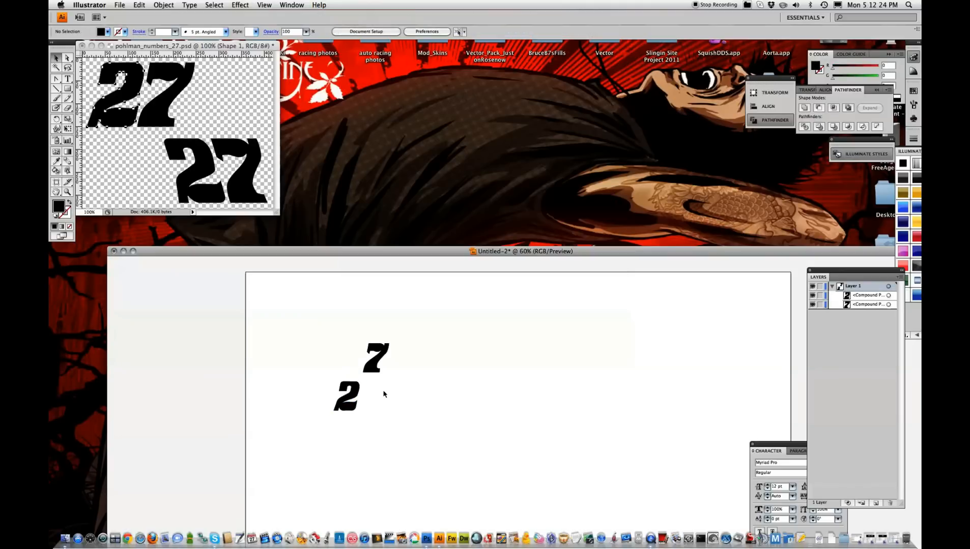
{"action": "mouse_move", "coordinate": [402, 426]}
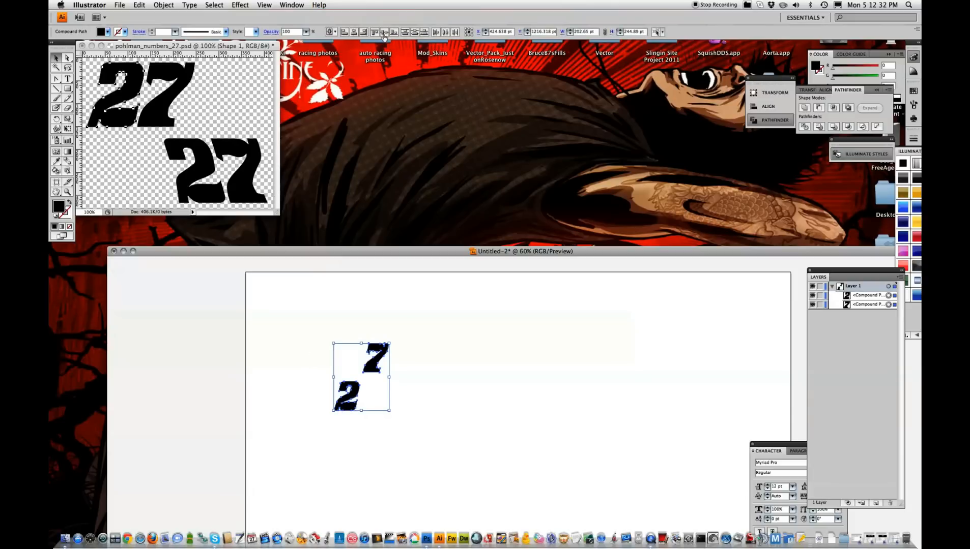
{"action": "mouse_move", "coordinate": [385, 32]}
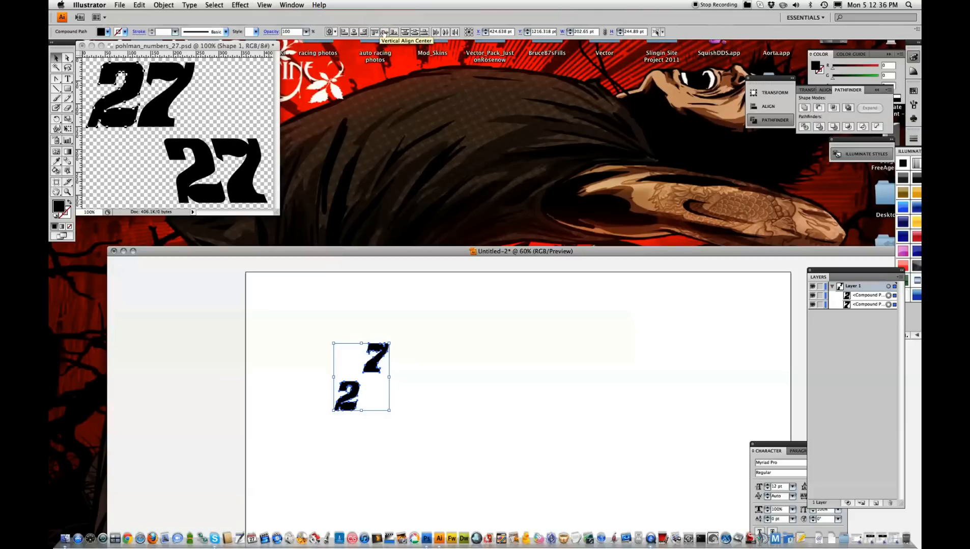
{"action": "mouse_move", "coordinate": [409, 31]}
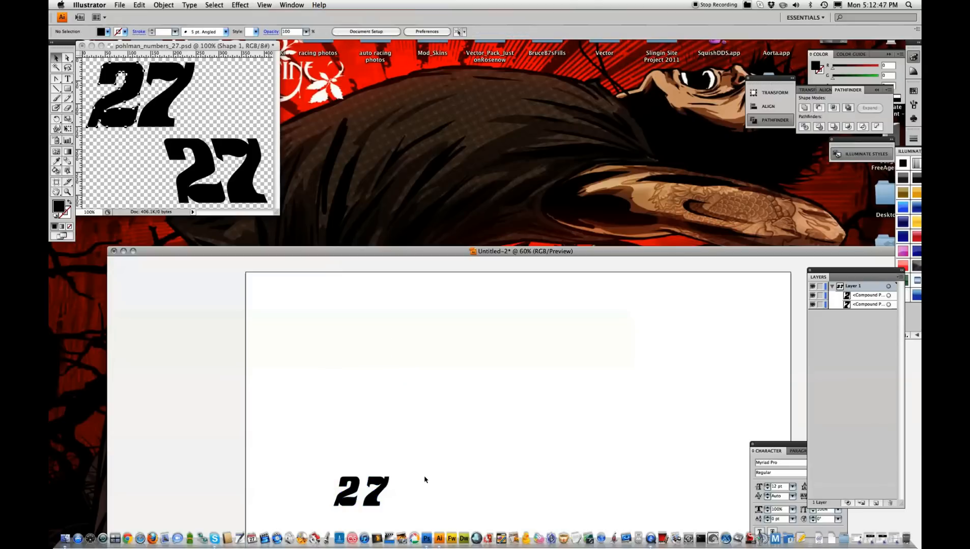
{"action": "left_click", "coordinate": [889, 305]}
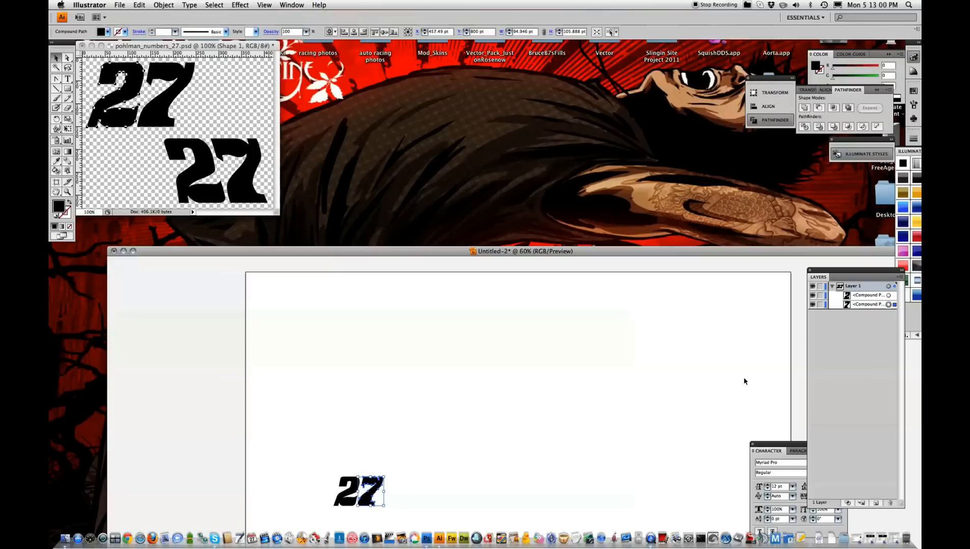
{"action": "mouse_move", "coordinate": [505, 464]}
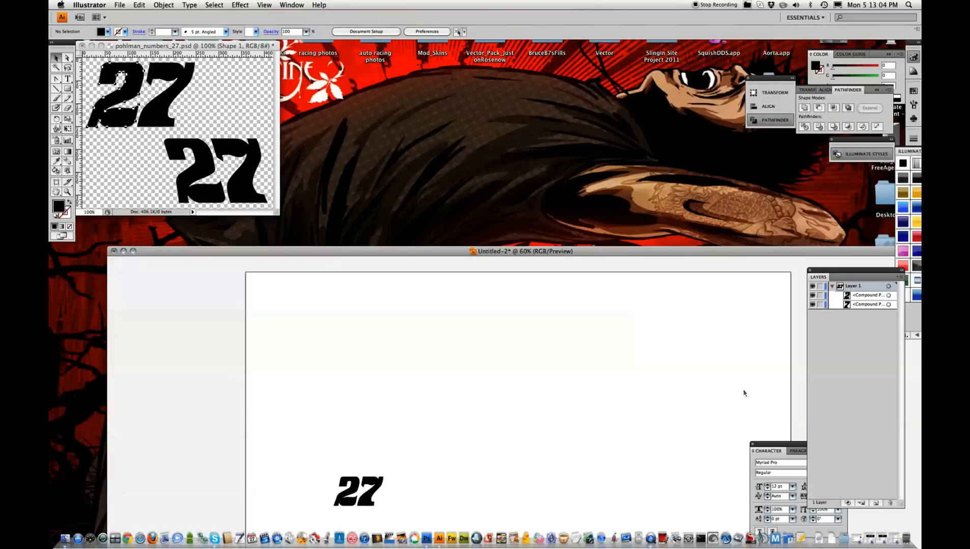
{"action": "mouse_move", "coordinate": [888, 305]}
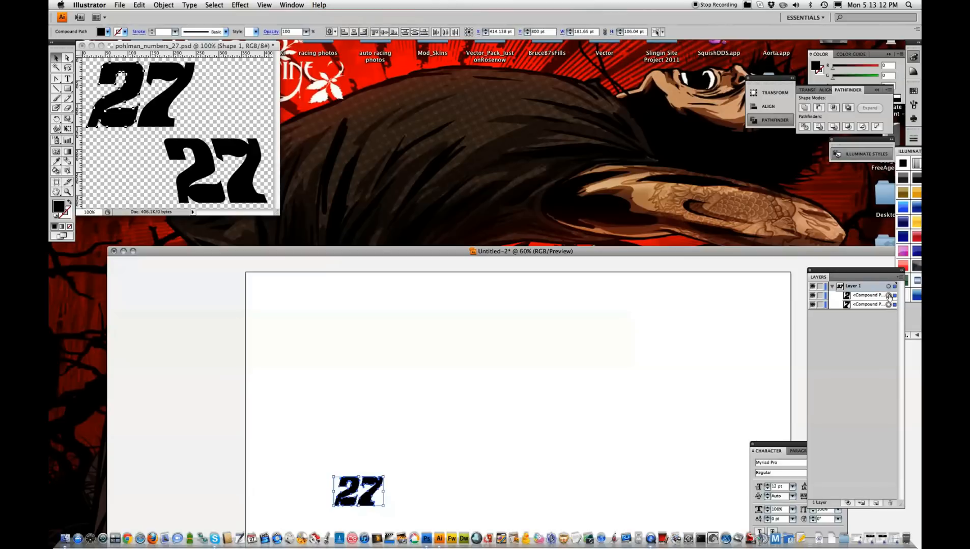
Make the 2 and 7 one compound path via Object > Compound Path > Make.
{"action": "left_click", "coordinate": [163, 5]}
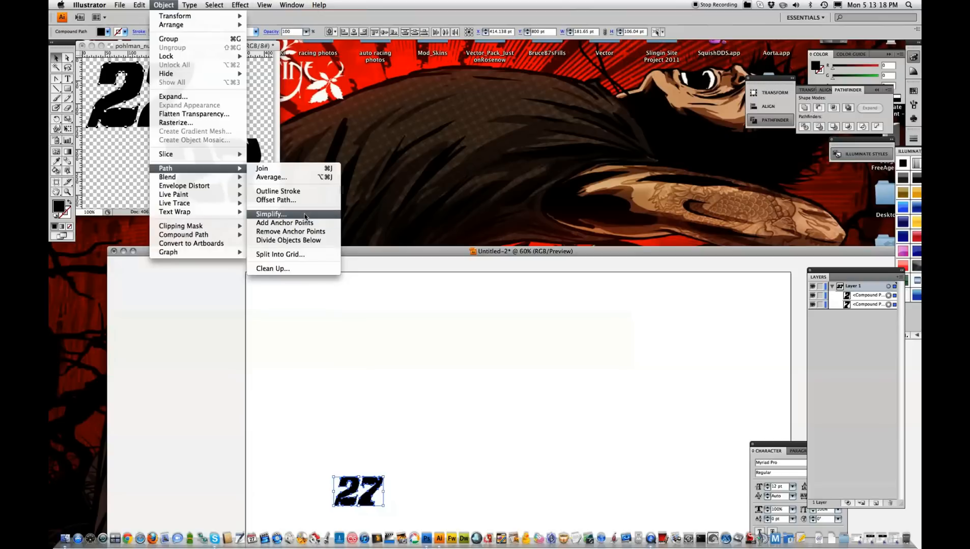
{"action": "mouse_move", "coordinate": [173, 194]}
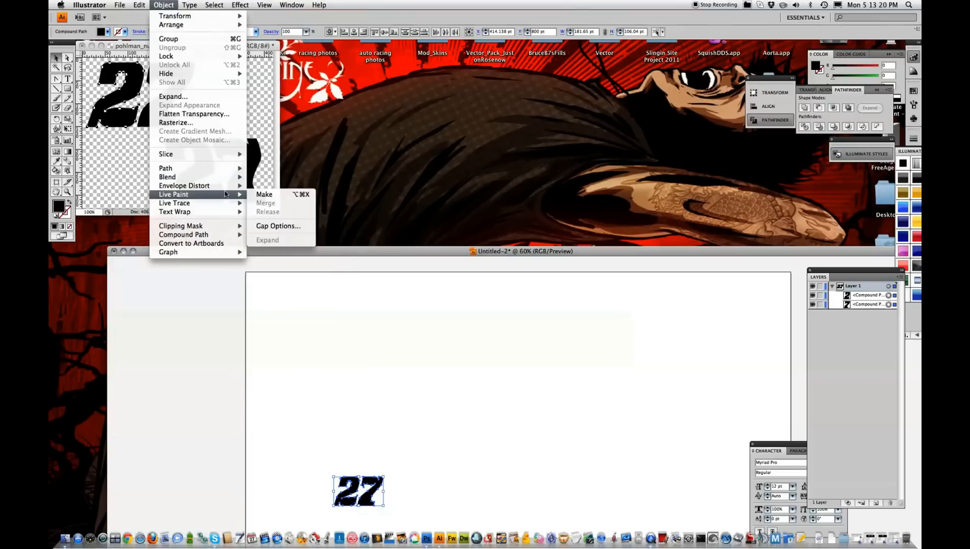
{"action": "mouse_move", "coordinate": [193, 235]}
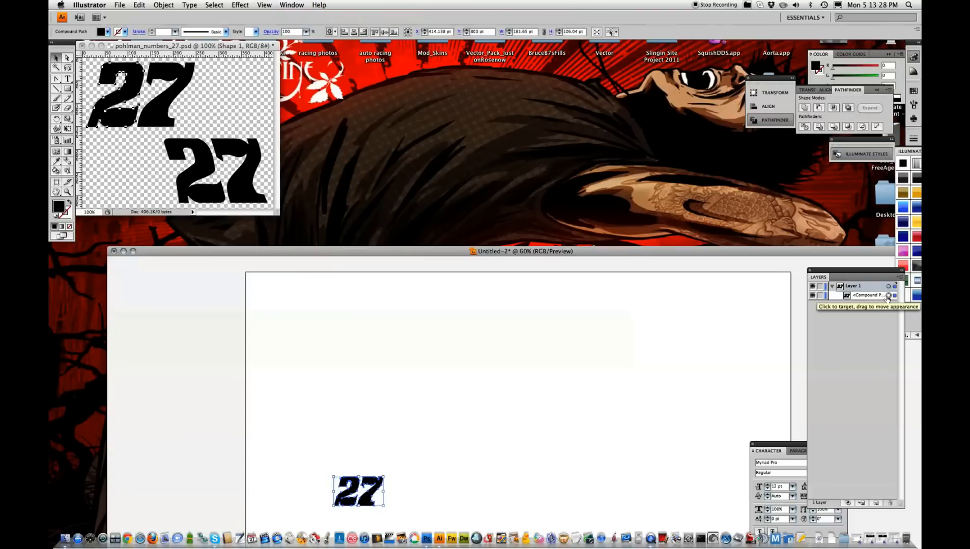
{"action": "left_click", "coordinate": [163, 5]}
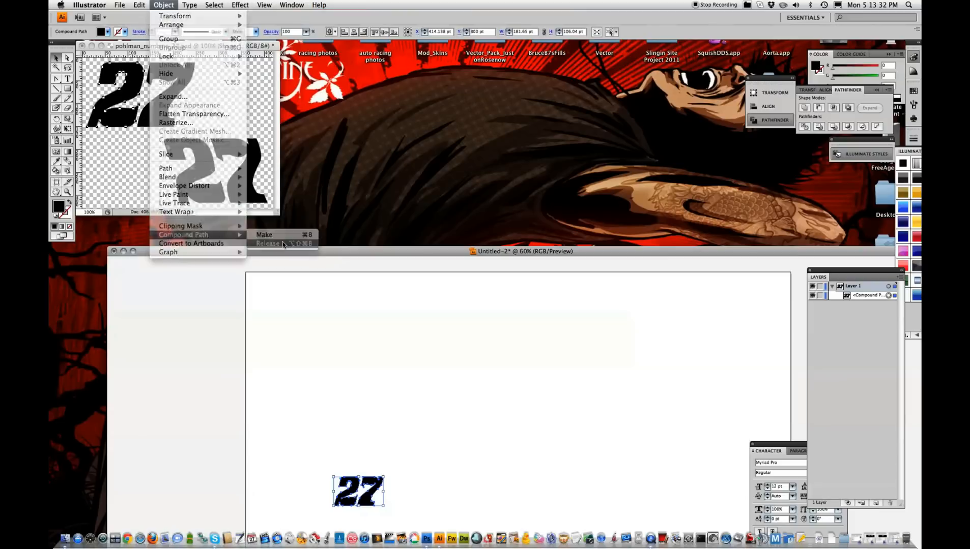
Release the 27 compound path into two separate plain paths.
{"action": "left_click", "coordinate": [271, 244]}
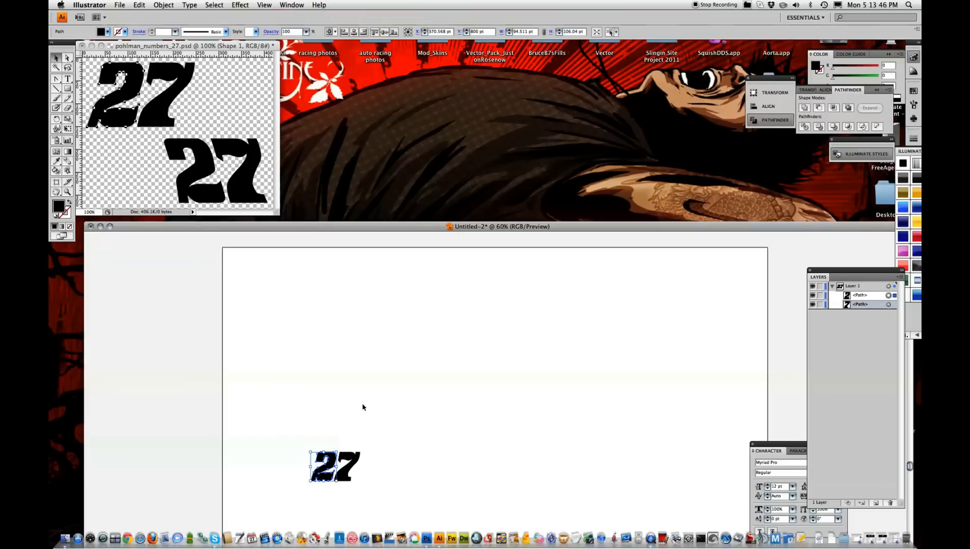
{"action": "mouse_move", "coordinate": [400, 438]}
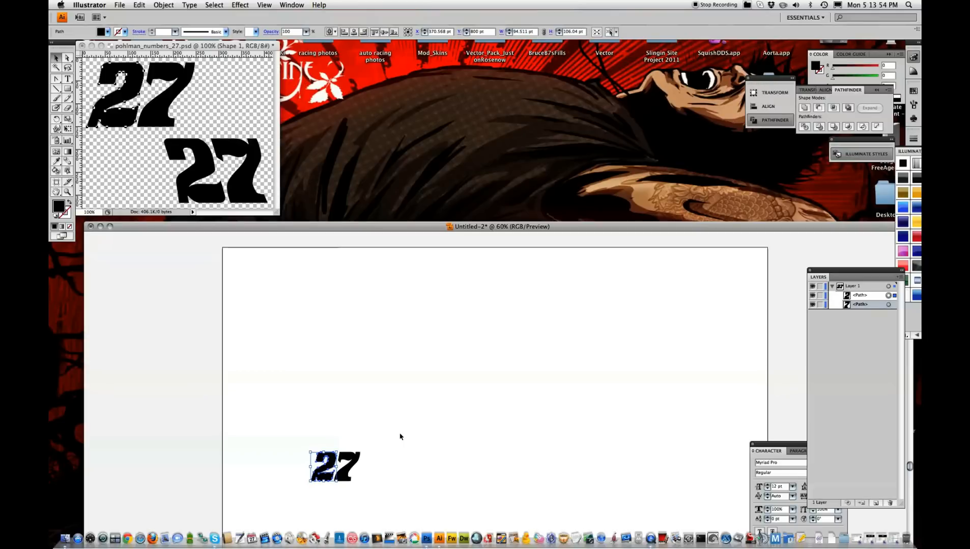
{"action": "mouse_move", "coordinate": [345, 410]}
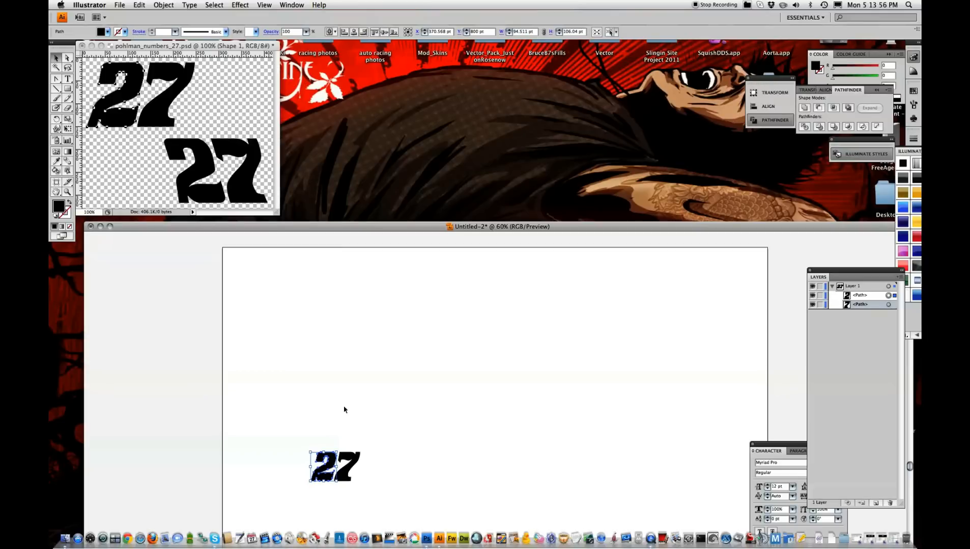